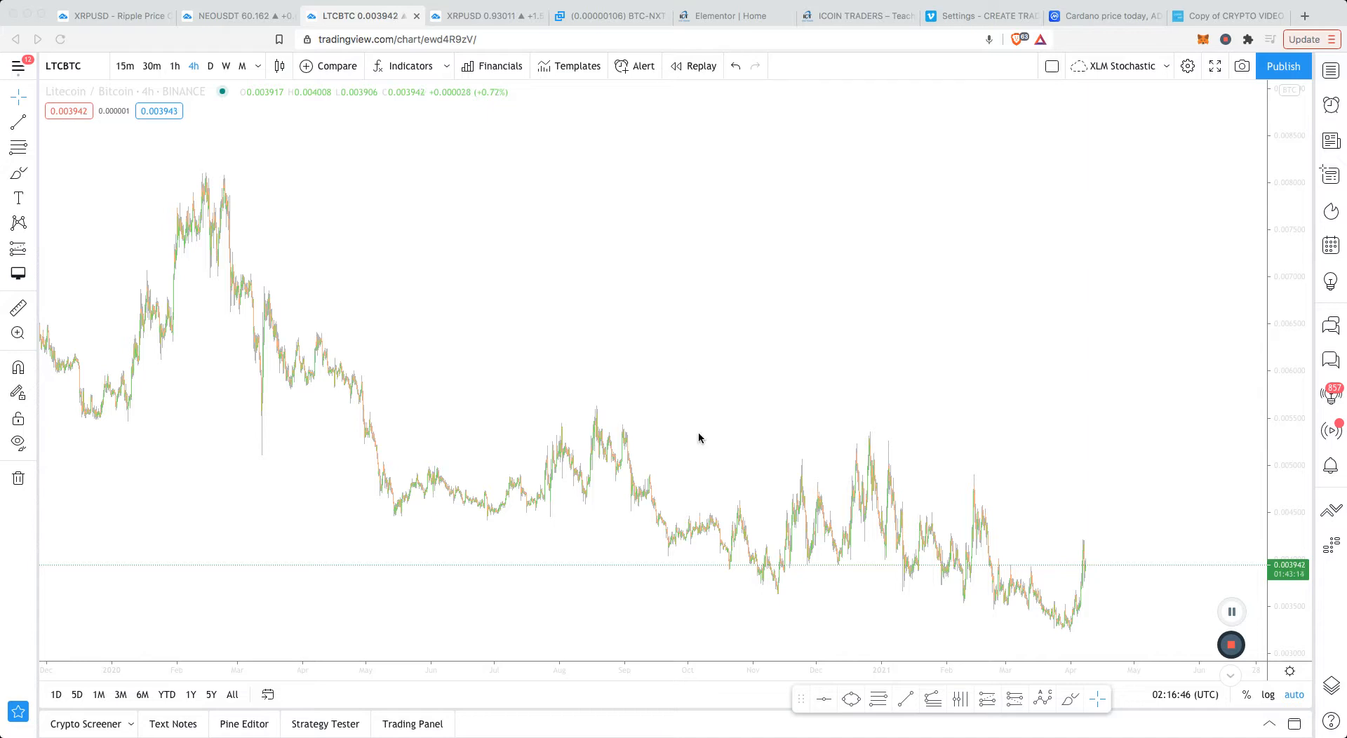
{"action": "mouse_move", "coordinate": [752, 308]}
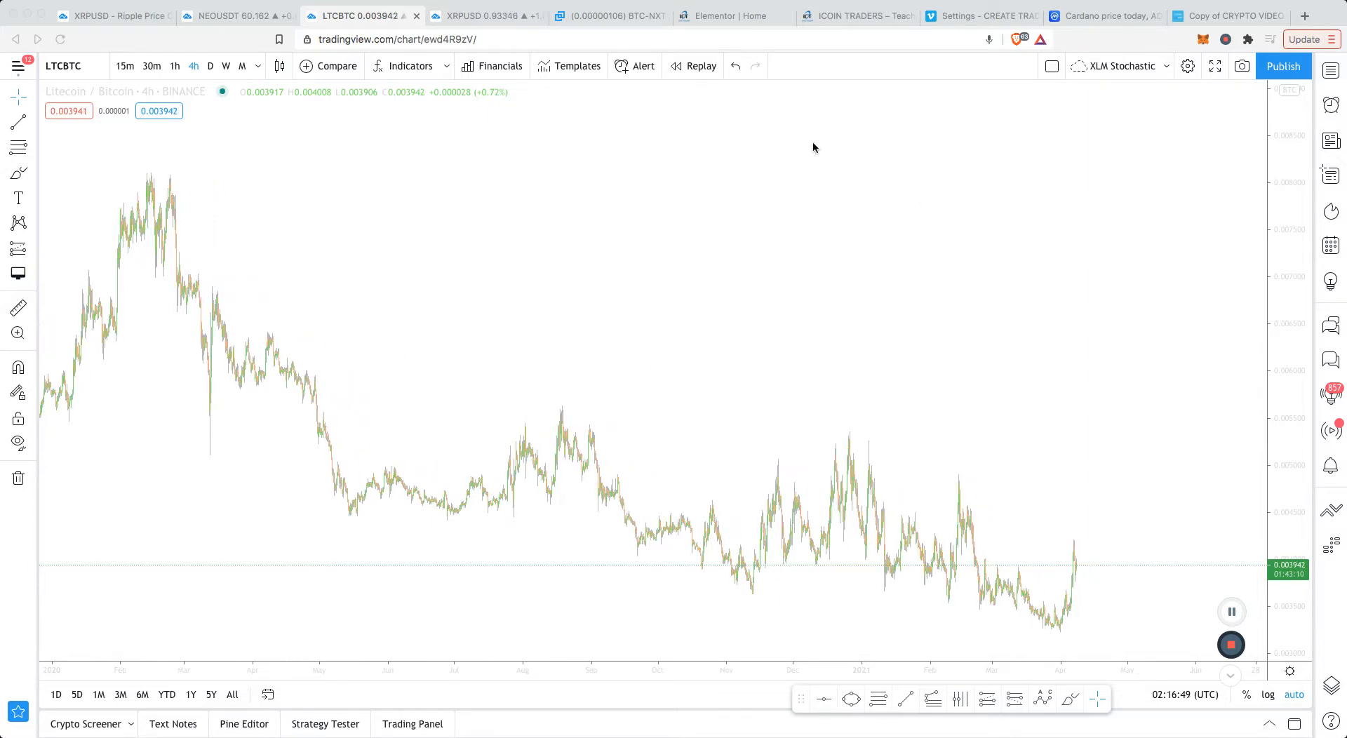
{"action": "mouse_move", "coordinate": [1189, 66]}
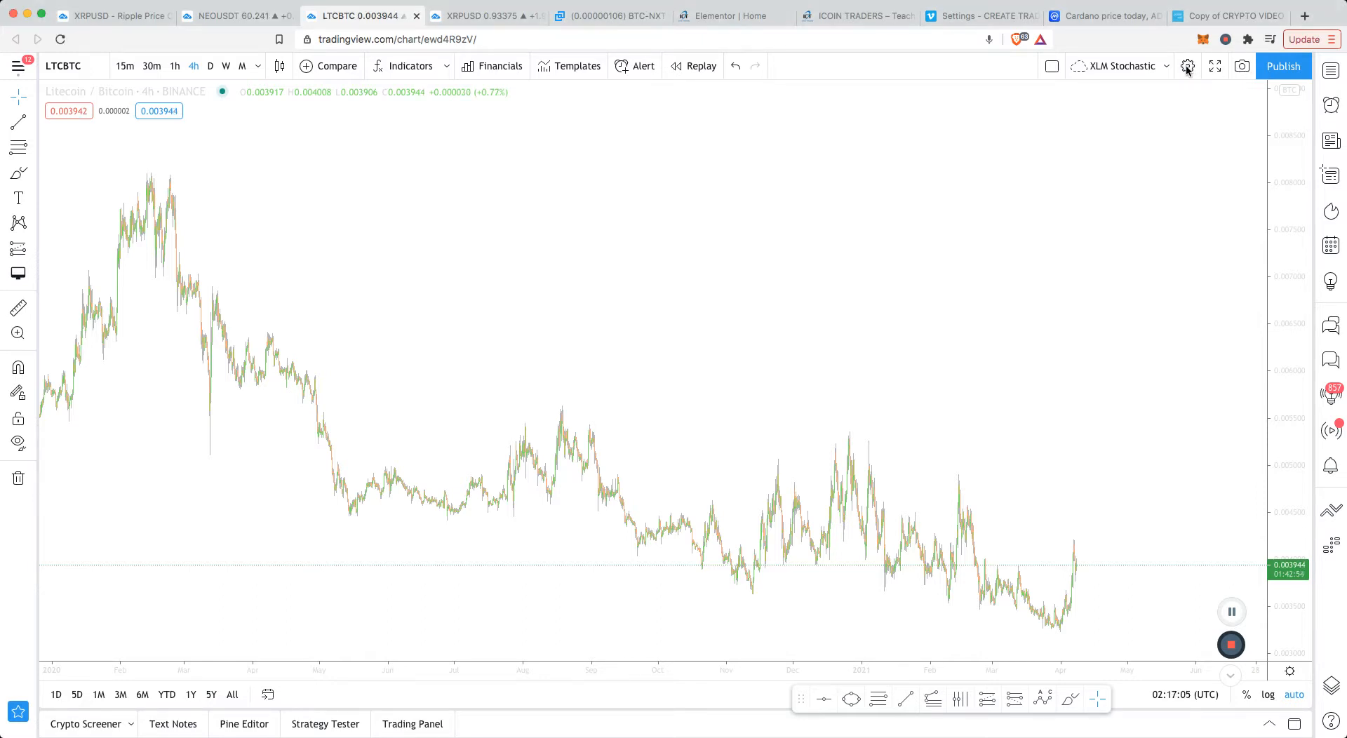
Bring up Chart settings on the Appearance options for the LTCBTC chart.
{"action": "left_click", "coordinate": [1189, 66]}
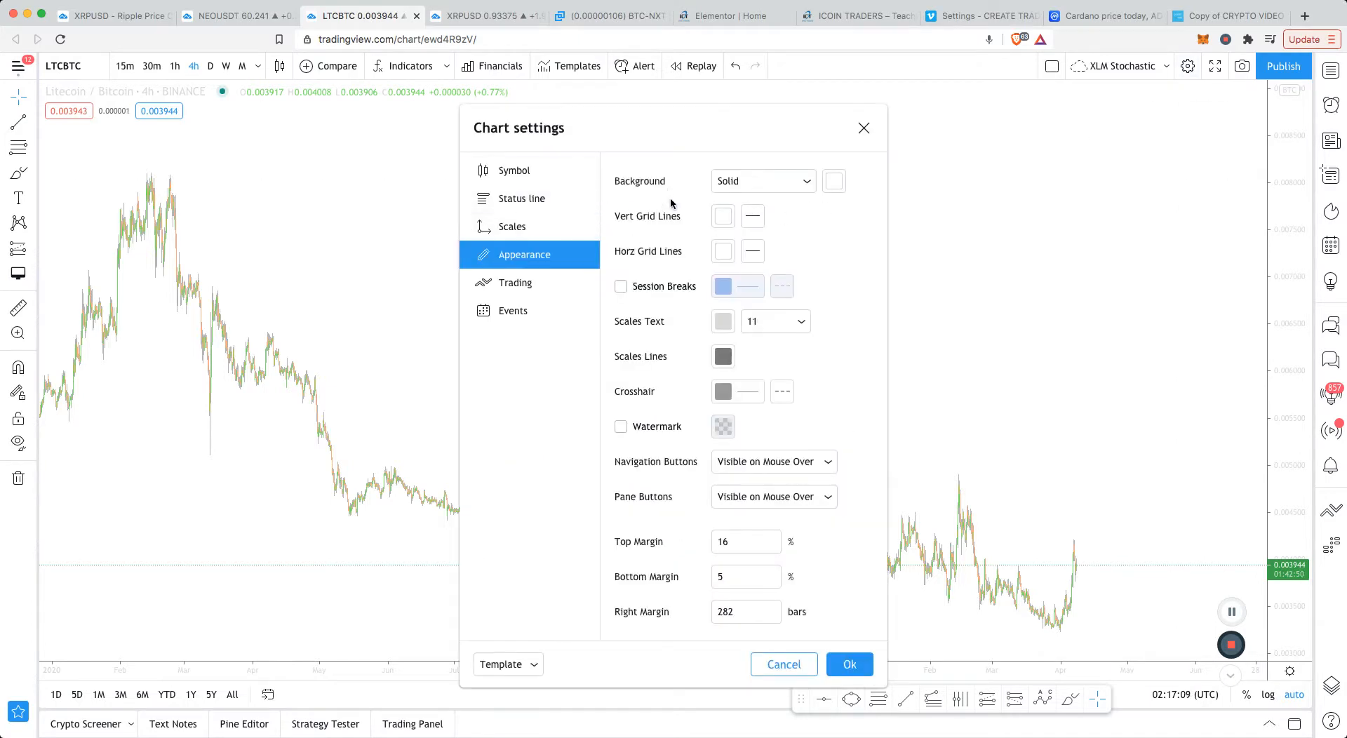
{"action": "mouse_move", "coordinate": [780, 189]}
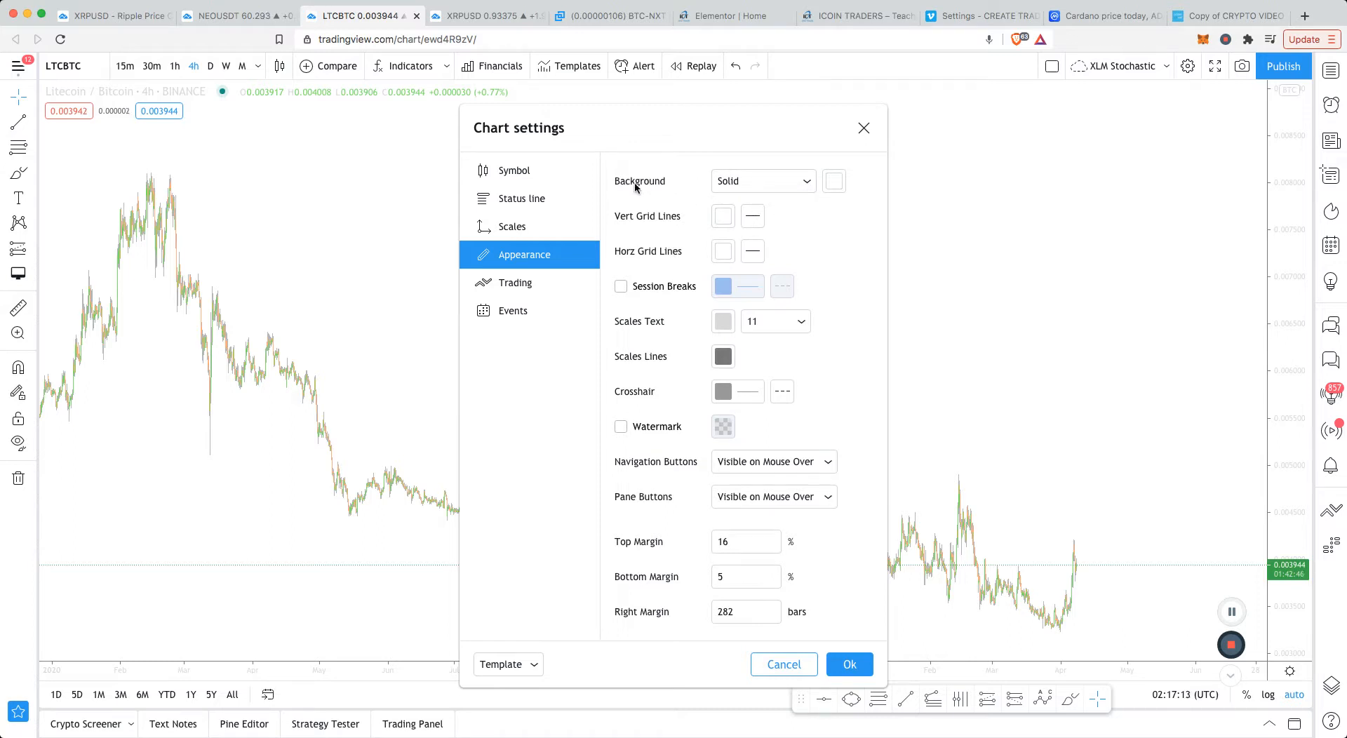
Set the Background, Vert Grid Lines and Horz Grid Lines colours to black.
{"action": "left_click", "coordinate": [831, 181]}
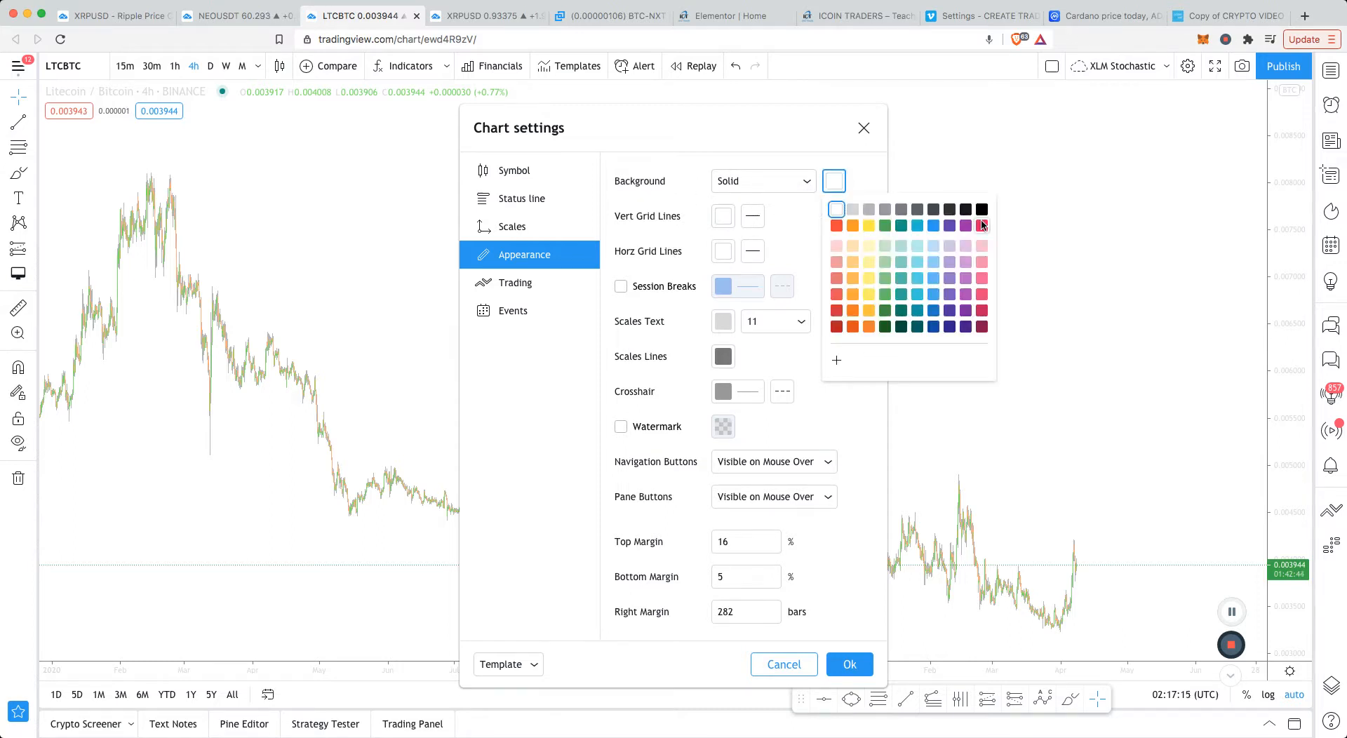
{"action": "left_click", "coordinate": [981, 209]}
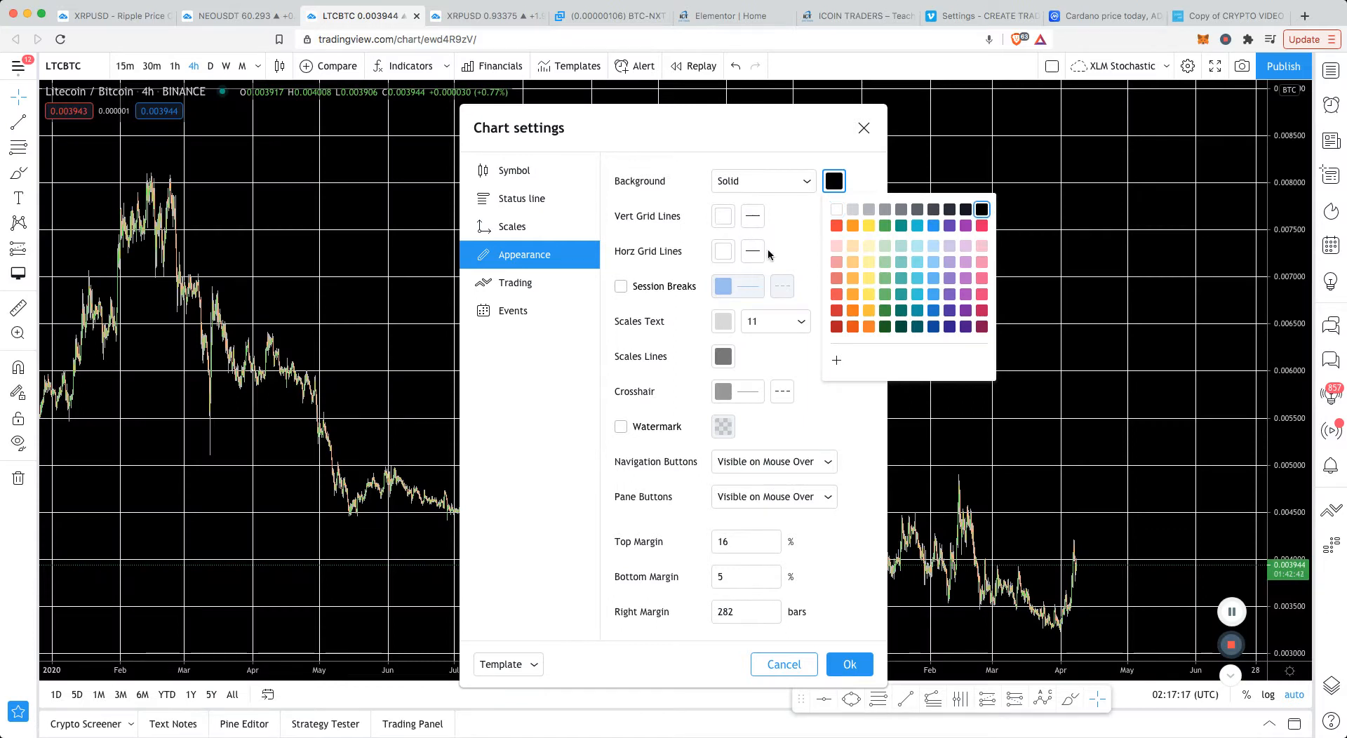
{"action": "left_click", "coordinate": [723, 216]}
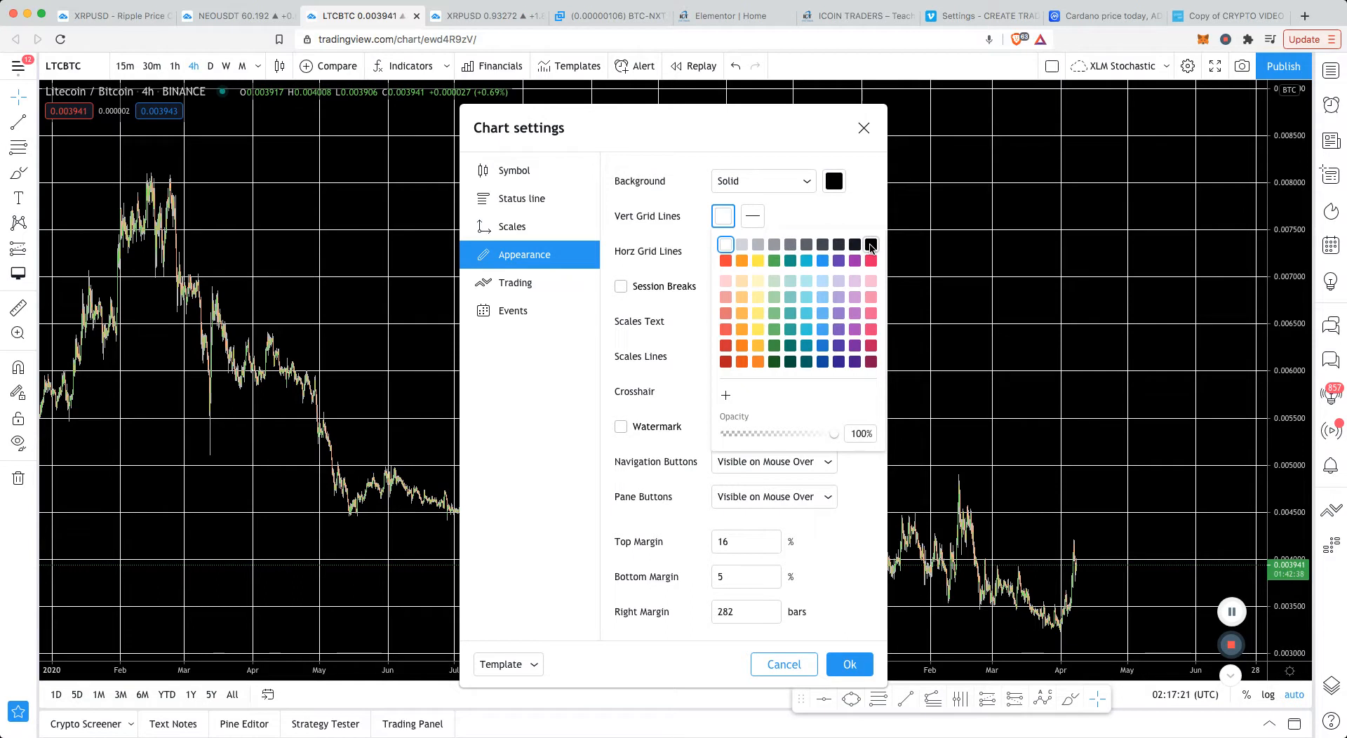
{"action": "left_click", "coordinate": [870, 244]}
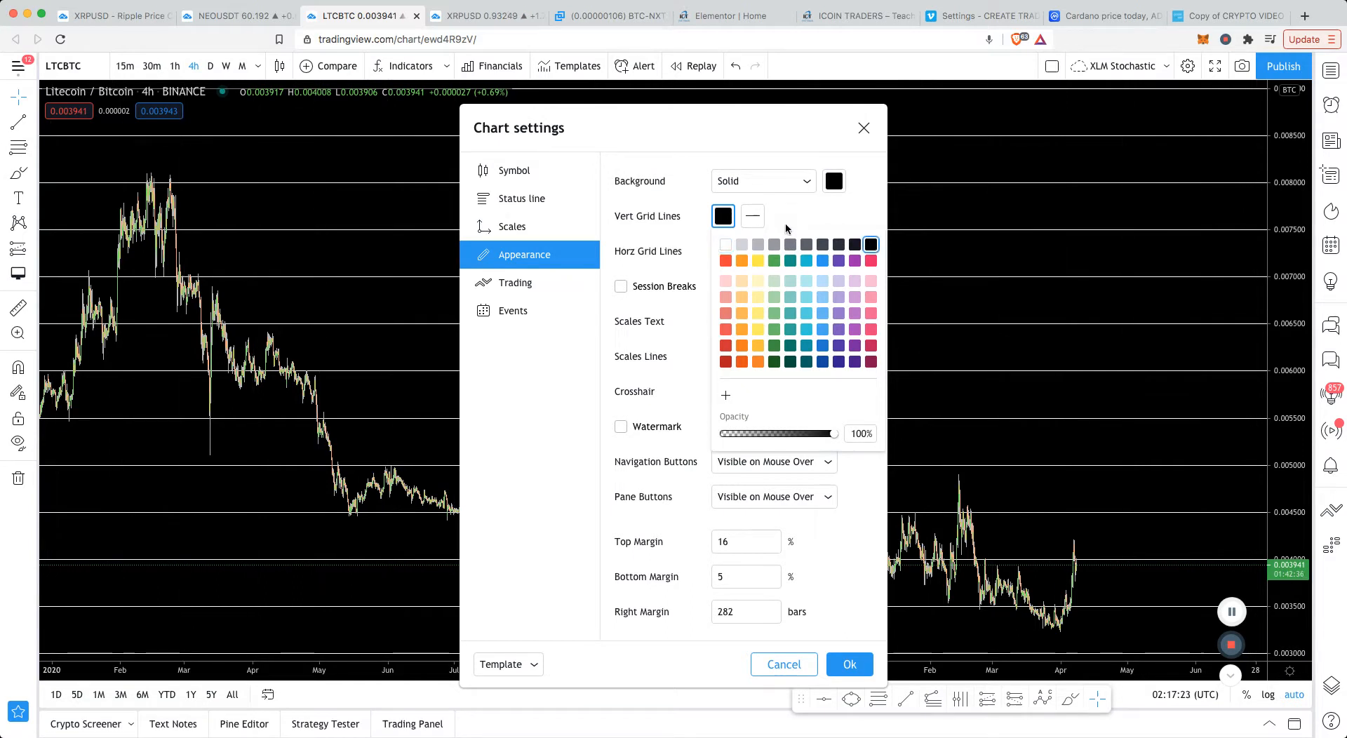
{"action": "left_click", "coordinate": [722, 251]}
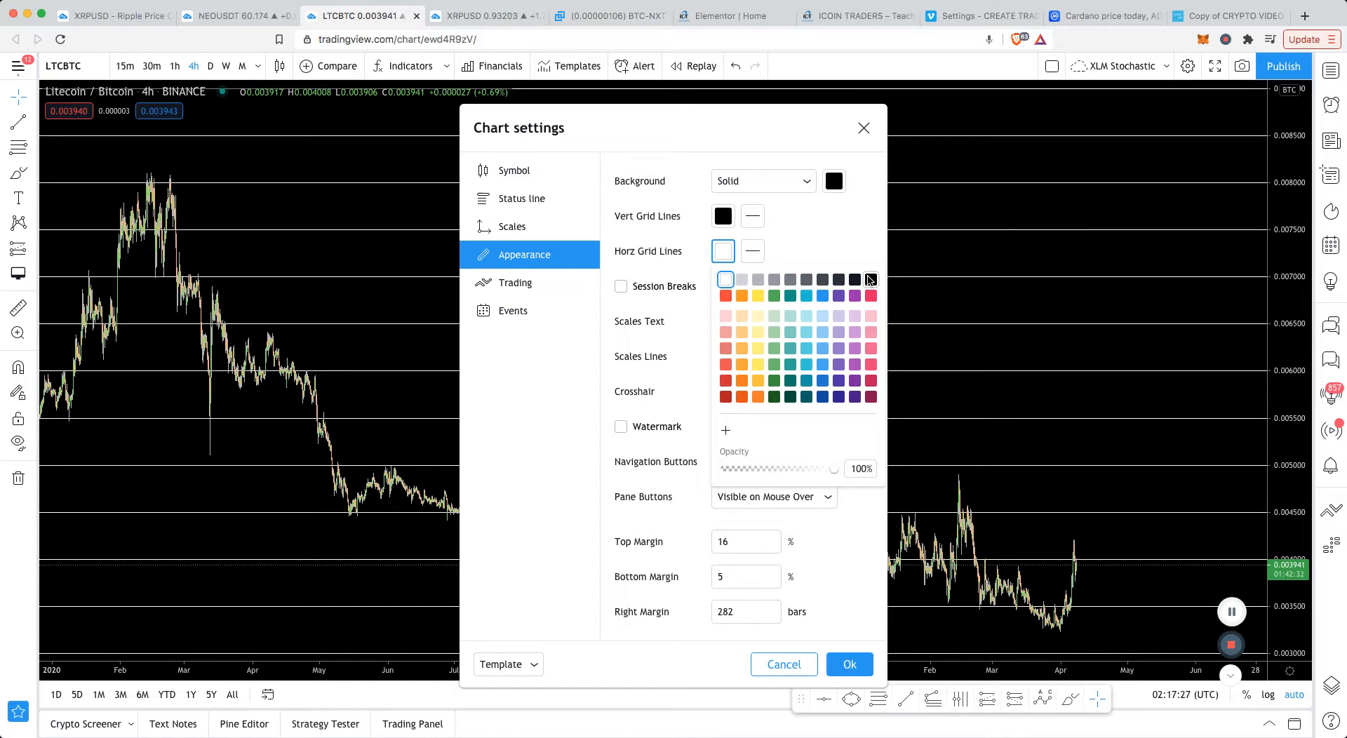
{"action": "left_click", "coordinate": [870, 279]}
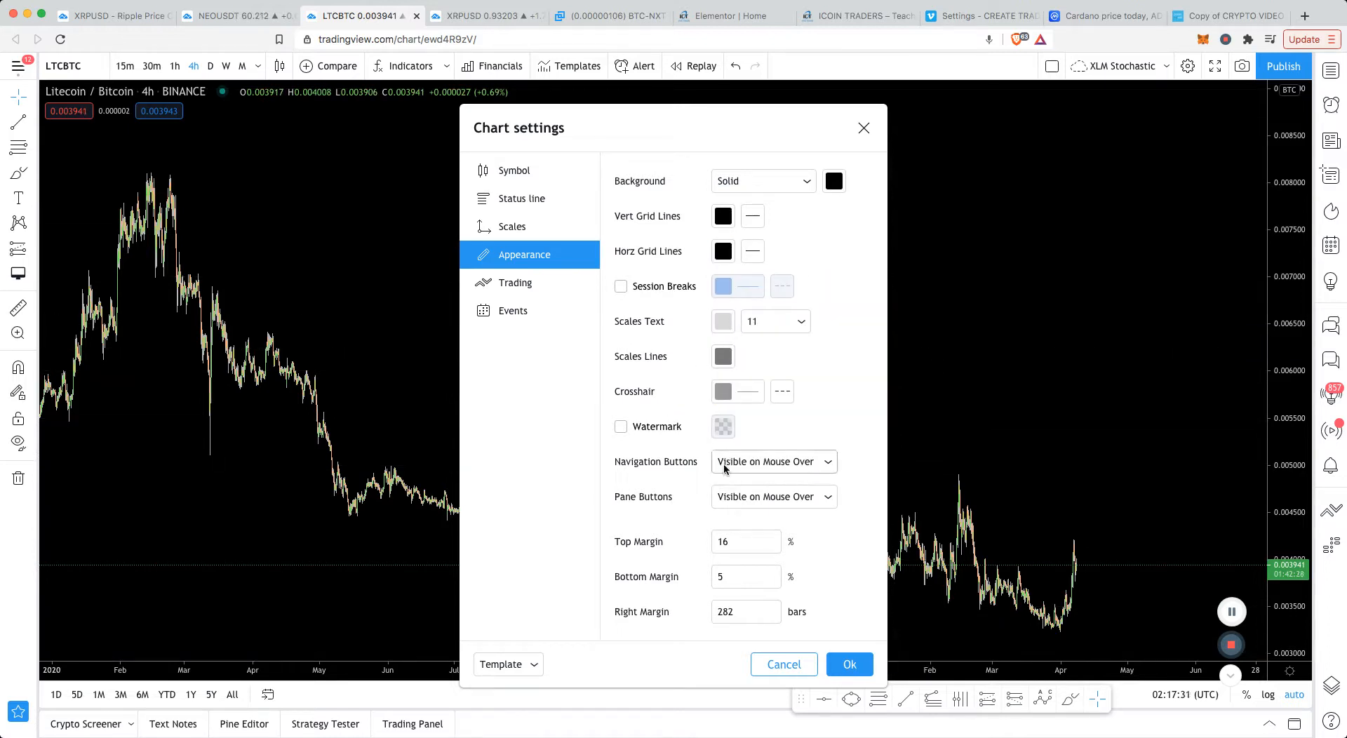
{"action": "mouse_move", "coordinate": [512, 226]}
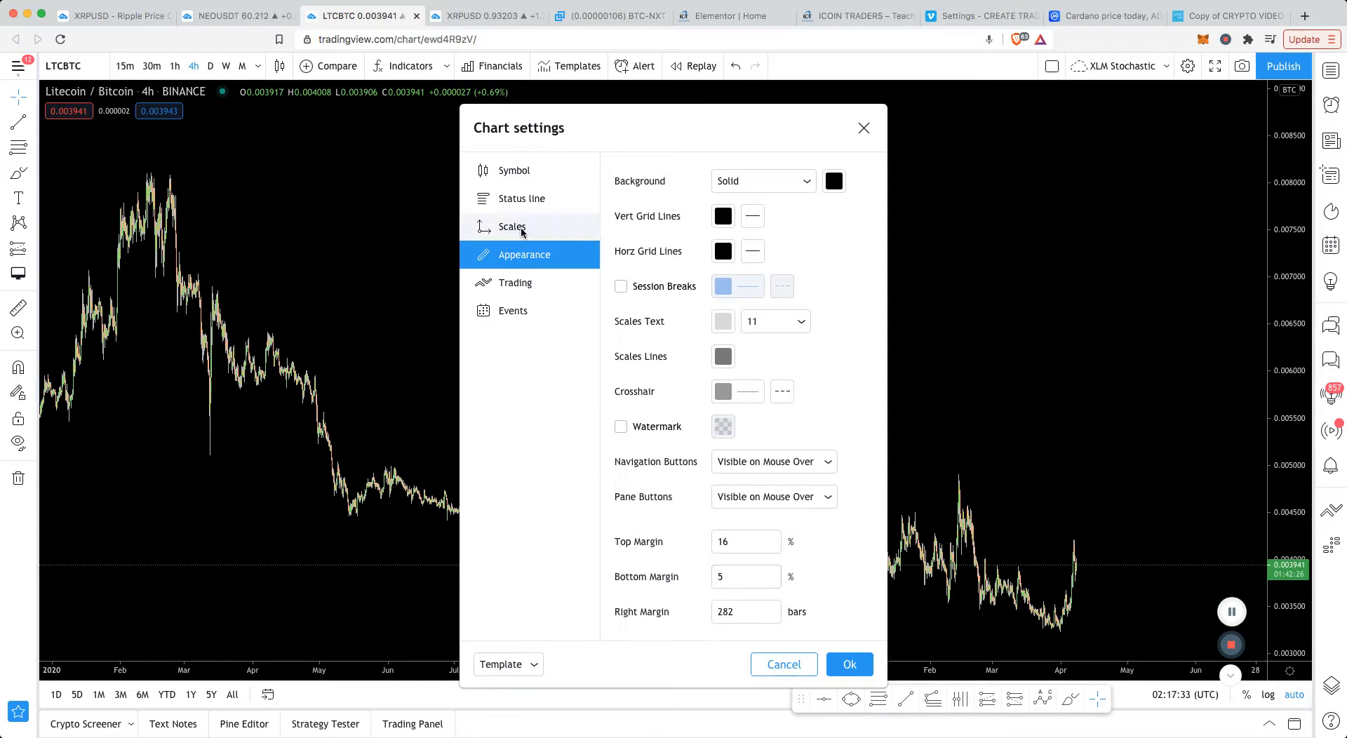
{"action": "mouse_move", "coordinate": [575, 273]}
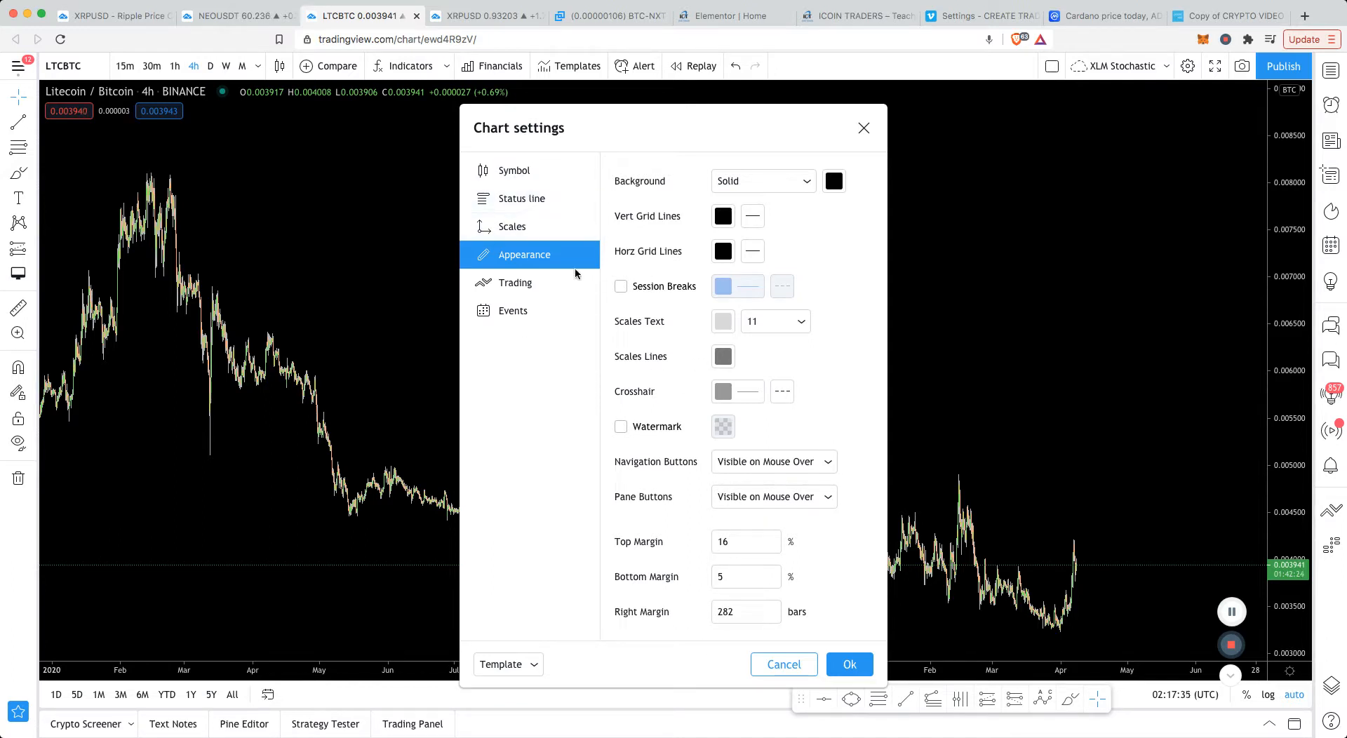
{"action": "mouse_move", "coordinate": [521, 198]}
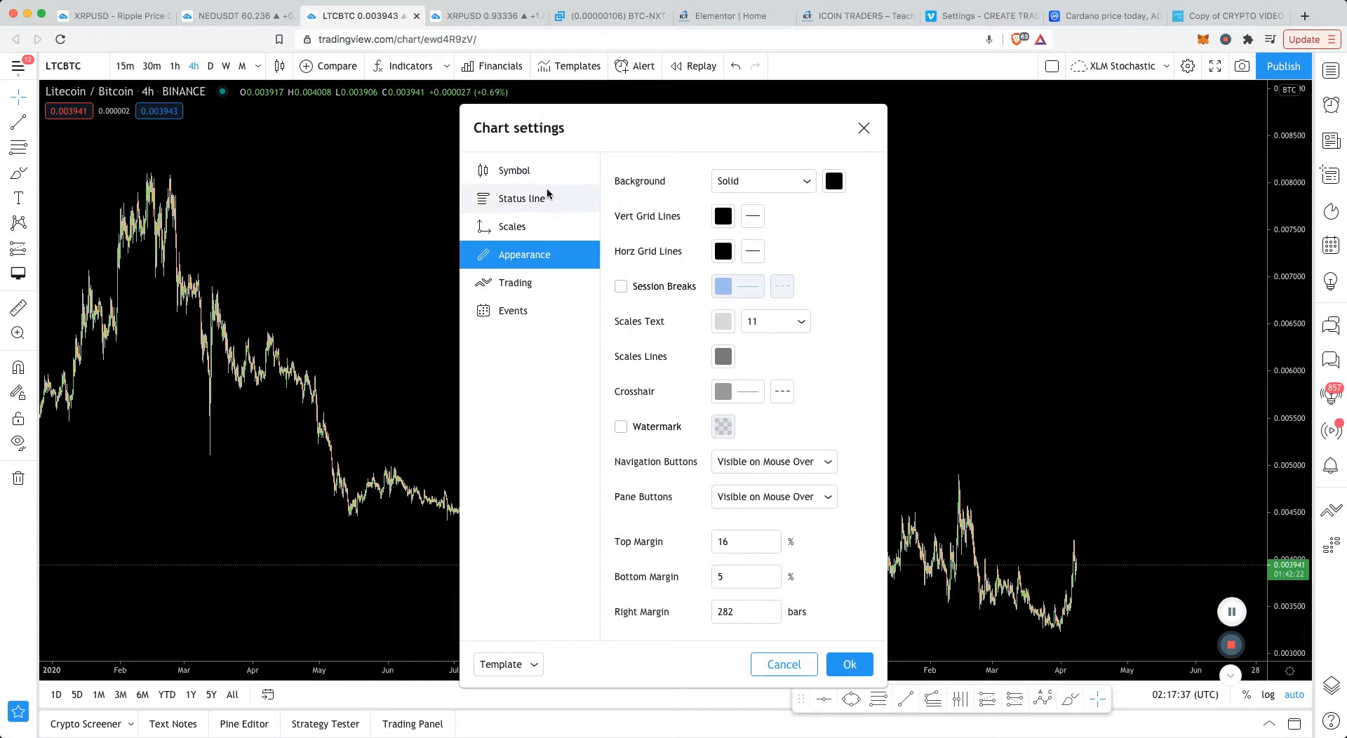
Review the Symbol options, then confirm with Ok so the black chart styling is applied.
{"action": "left_click", "coordinate": [514, 169]}
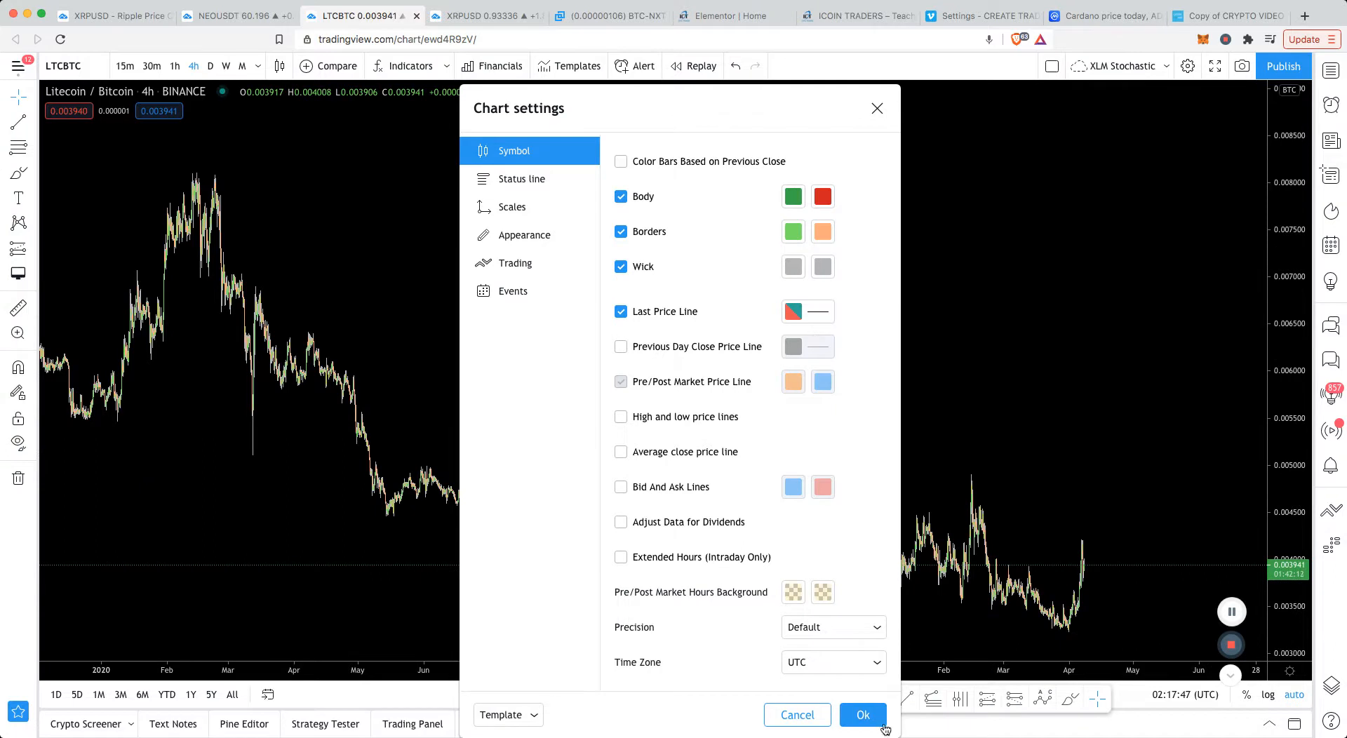
{"action": "left_click", "coordinate": [863, 714]}
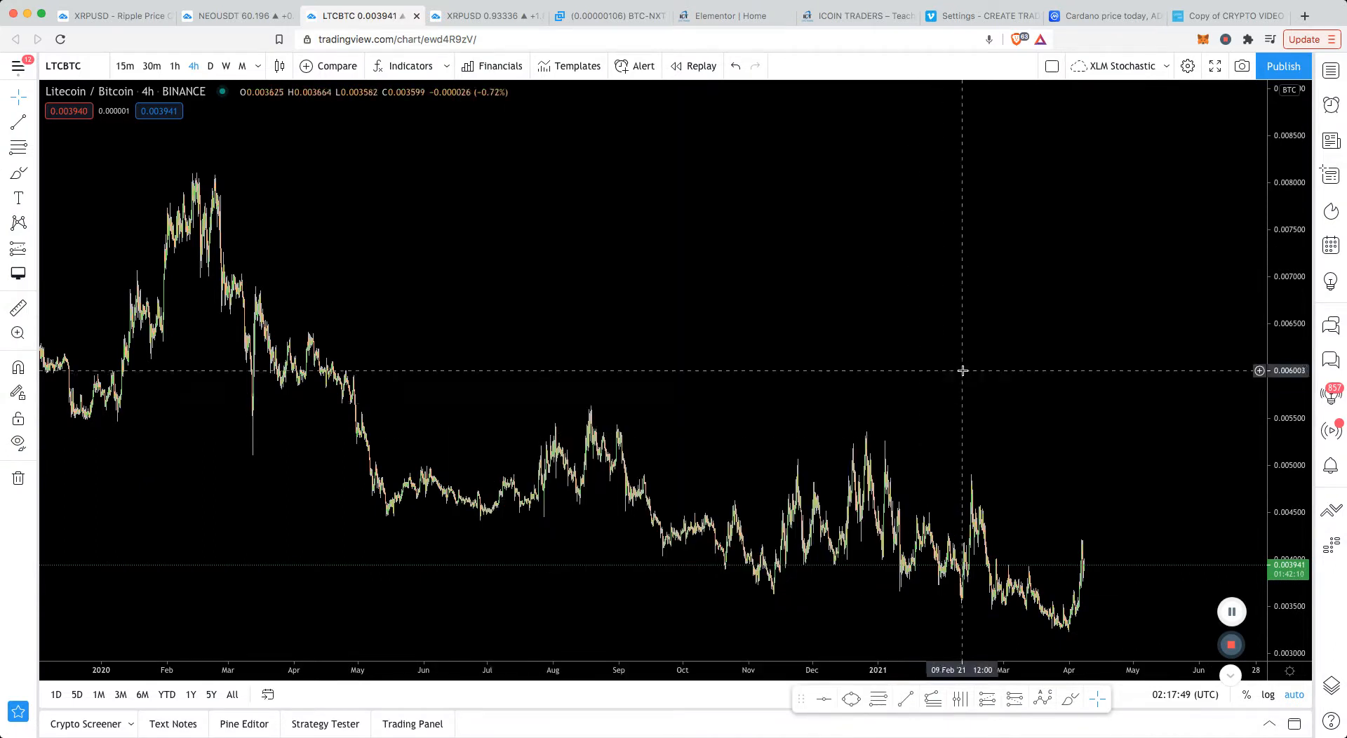